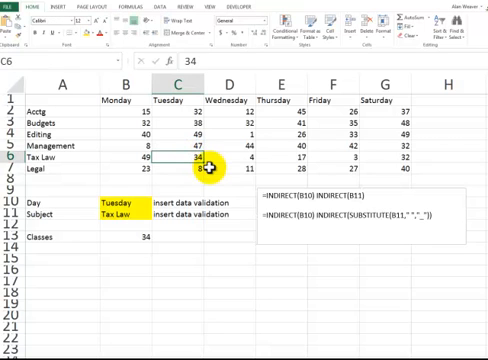
mouse_move(125, 241)
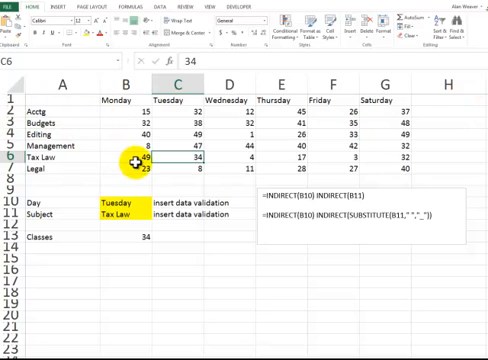
mouse_move(376, 189)
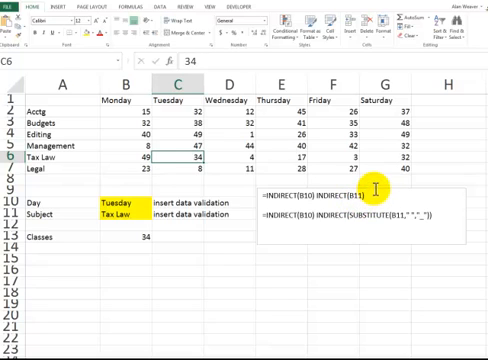
mouse_move(375, 188)
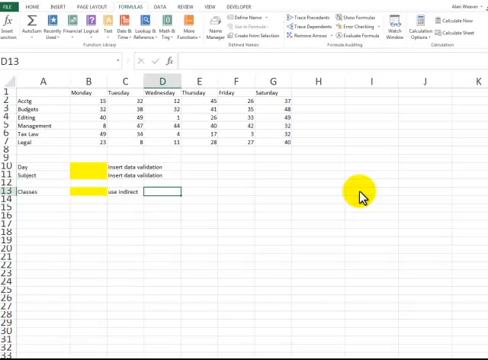
mouse_move(364, 196)
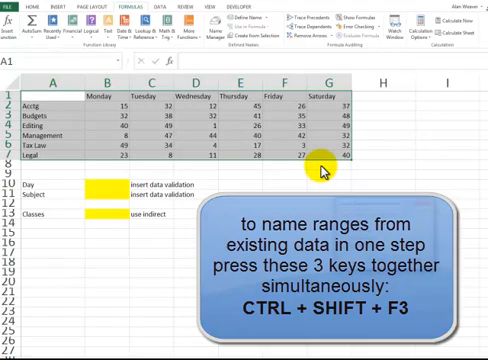
- Create named ranges for each day column and subject row from the table's top row and left column labels
key(ctrl+shift+f3)
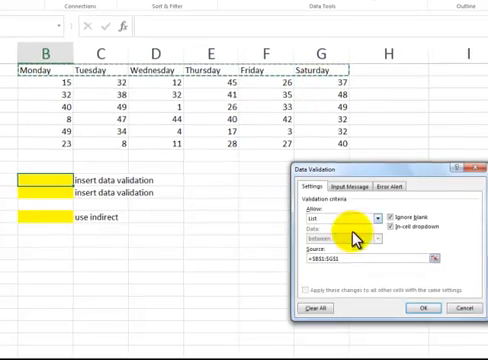
- Apply list validation to B10 with source =$B$1:$G$1 so Day offers the weekdays
click(424, 308)
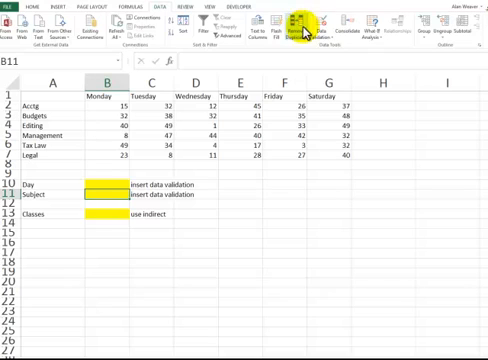
- Open Data Validation for B11 and set Allow to List for the subjects
click(322, 20)
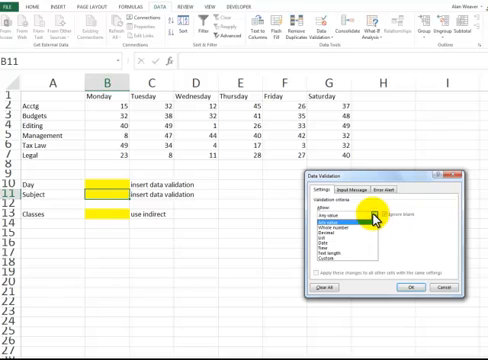
click(341, 215)
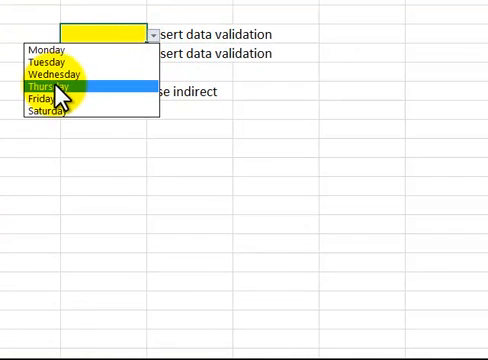
- Choose Wednesday in the B10 dropdown and Budgets in B11, then select B13
click(64, 73)
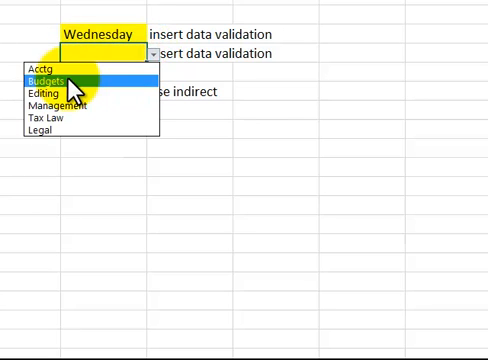
click(44, 79)
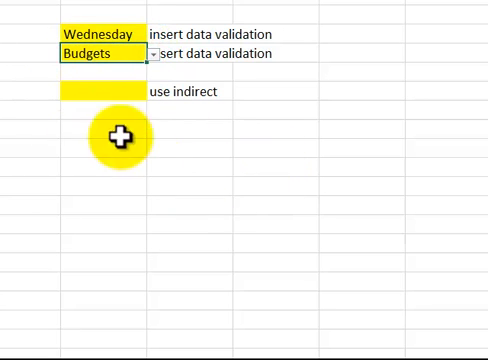
click(100, 91)
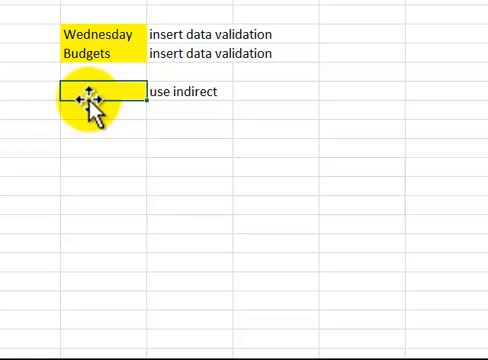
mouse_move(215, 163)
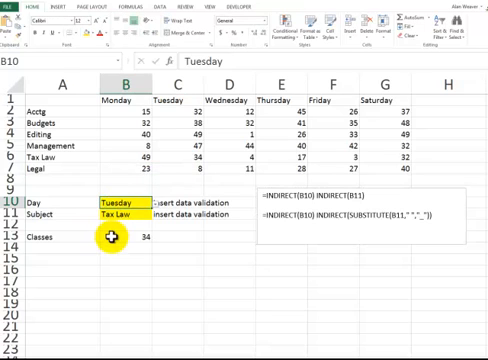
- Select B13 to view the =INDIRECT(B10) INDIRECT(B11) intersection formula
click(113, 208)
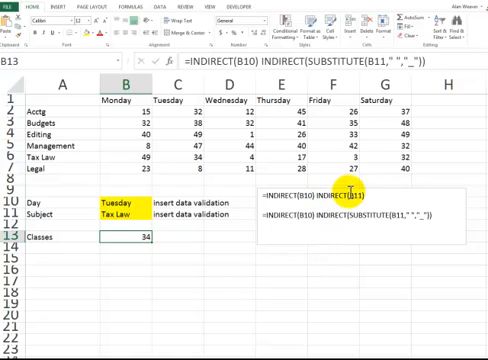
mouse_move(92, 191)
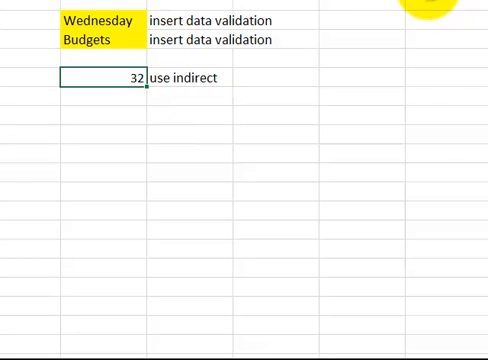
mouse_move(104, 20)
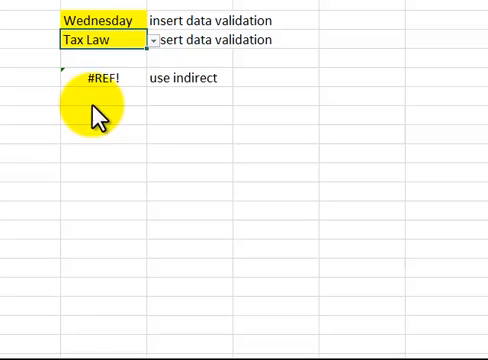
- Select Tax Law from the B11 dropdown to inspect the #REF! result in B13
click(95, 77)
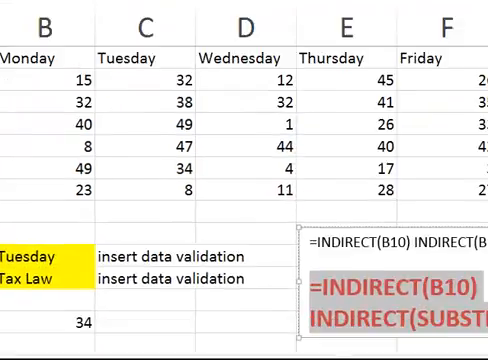
- Scroll down to view the SUBSTITUTE formula in large red text in the note box
scroll(down, 3)
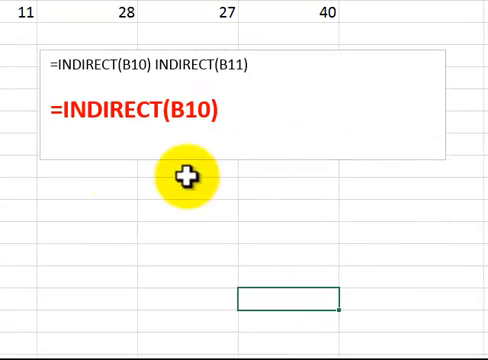